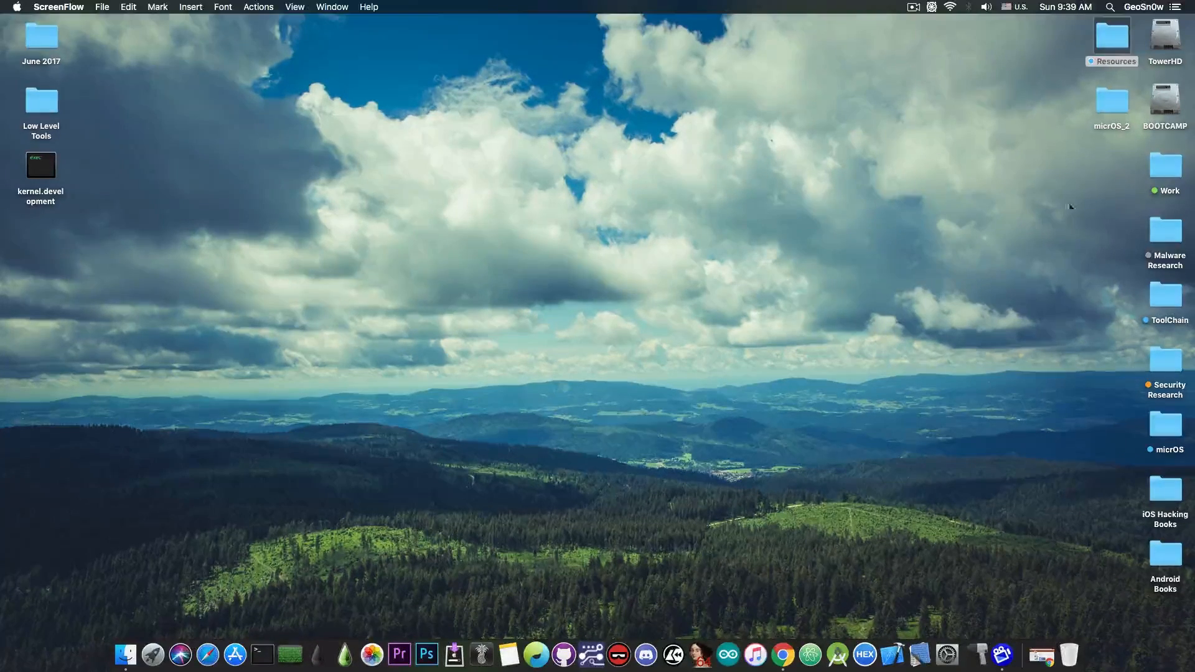
Launch Chrome from the Dock onto Optimo's Twitter profile.
click(796, 654)
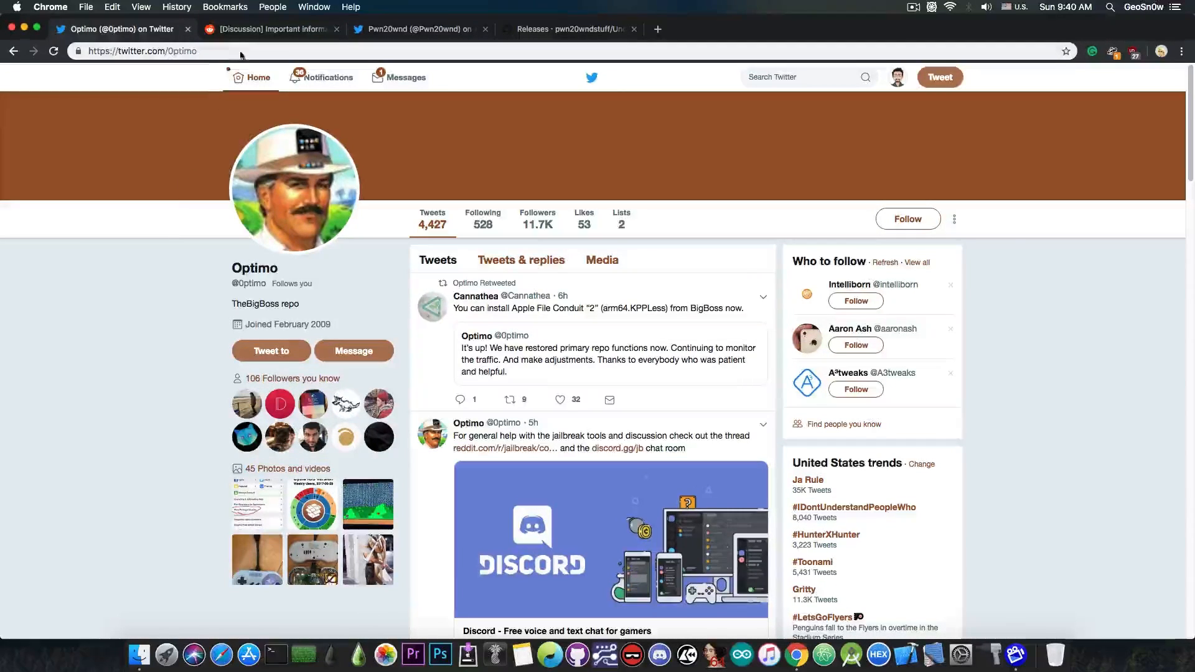
Switch to the r/jailbreak discussion post about Cydia errors from the BigBoss outage.
click(269, 29)
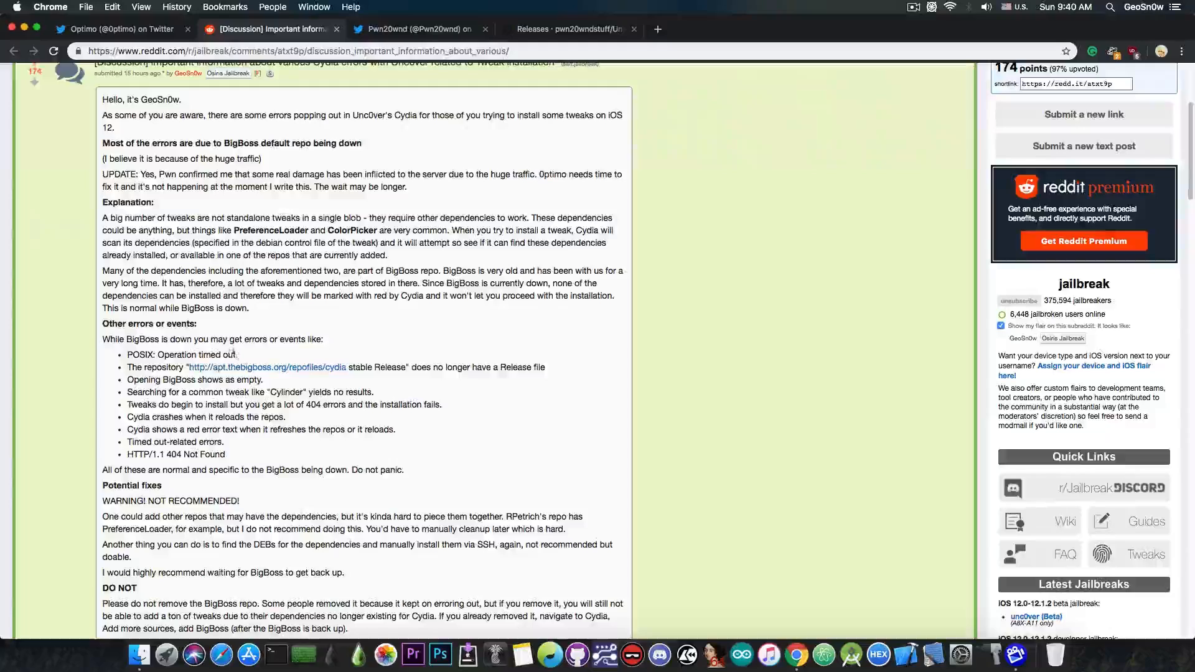
mouse_move(379, 378)
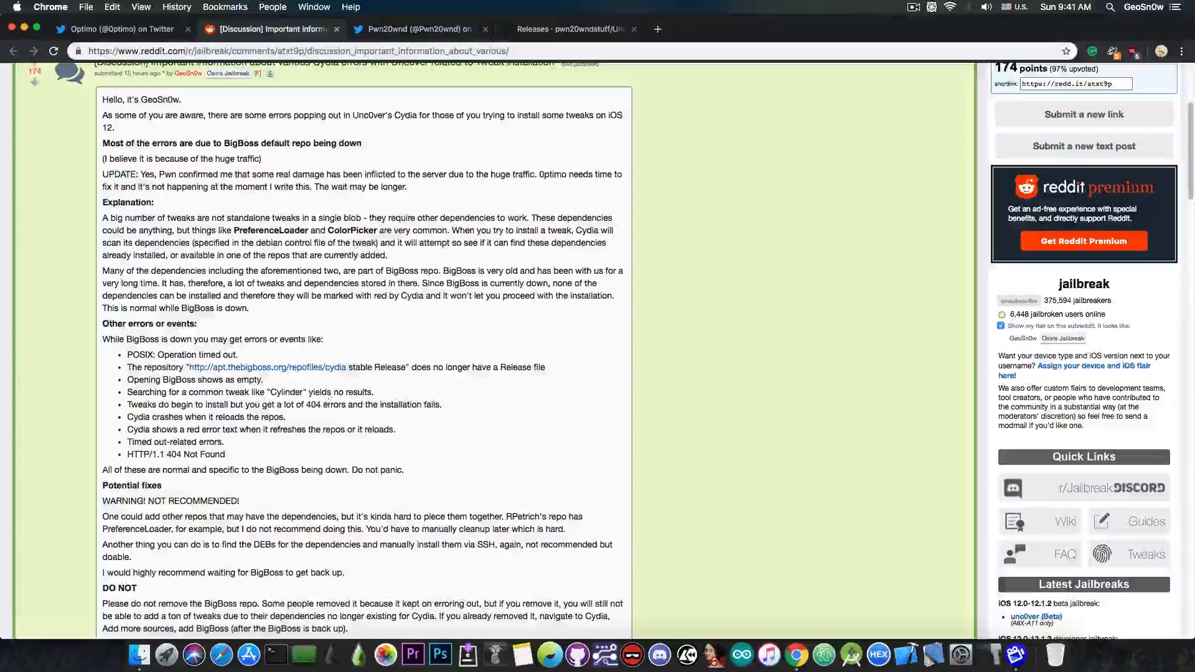
scroll(up, 3)
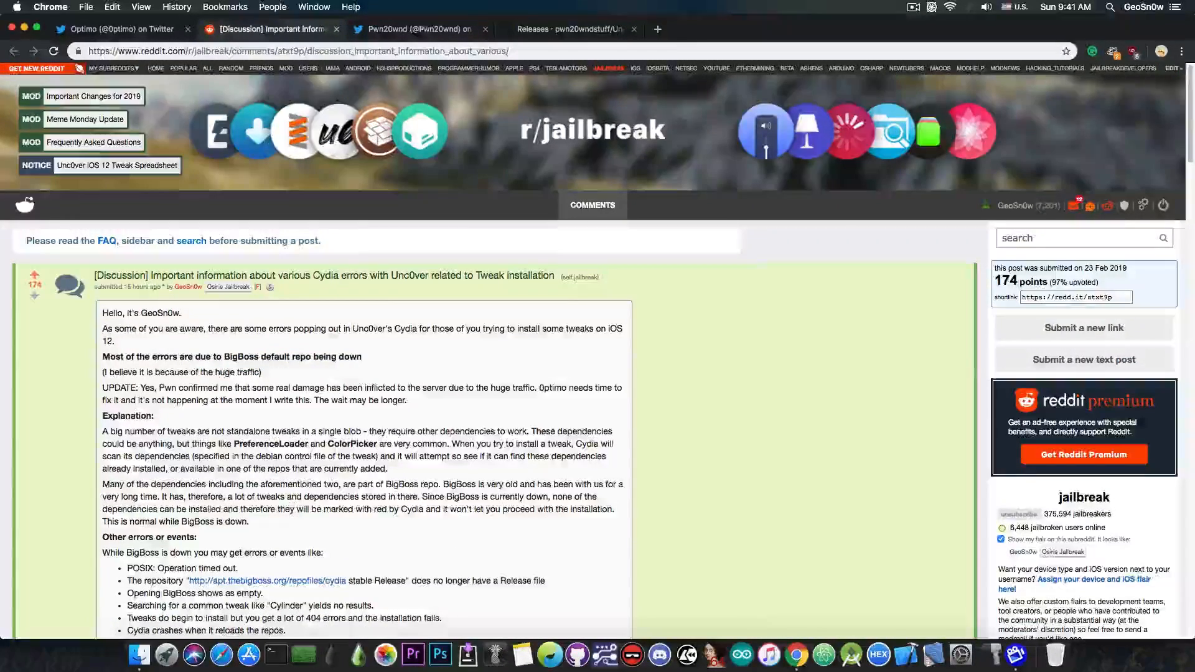
Switch to Pwn20wnd's Twitter profile with the pinned unc0ver v3.0.0~b29 tweet.
click(413, 29)
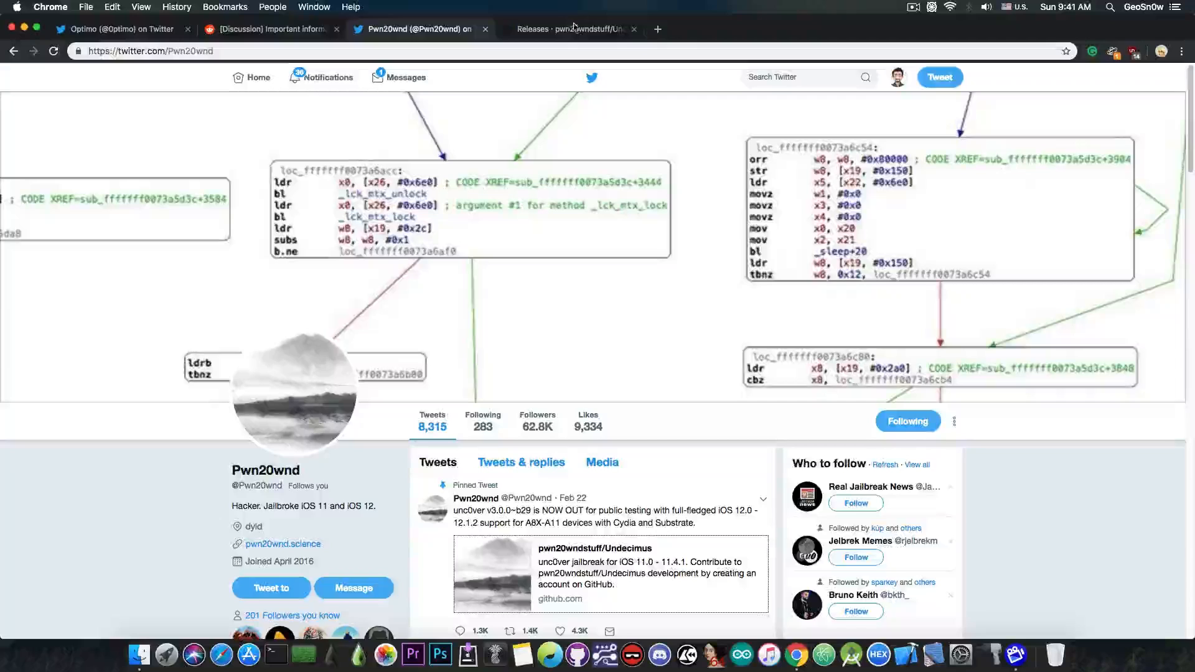
Show the Undecimus v3.0.0 pre-release assets listing the b28–b31 IPA files.
click(568, 28)
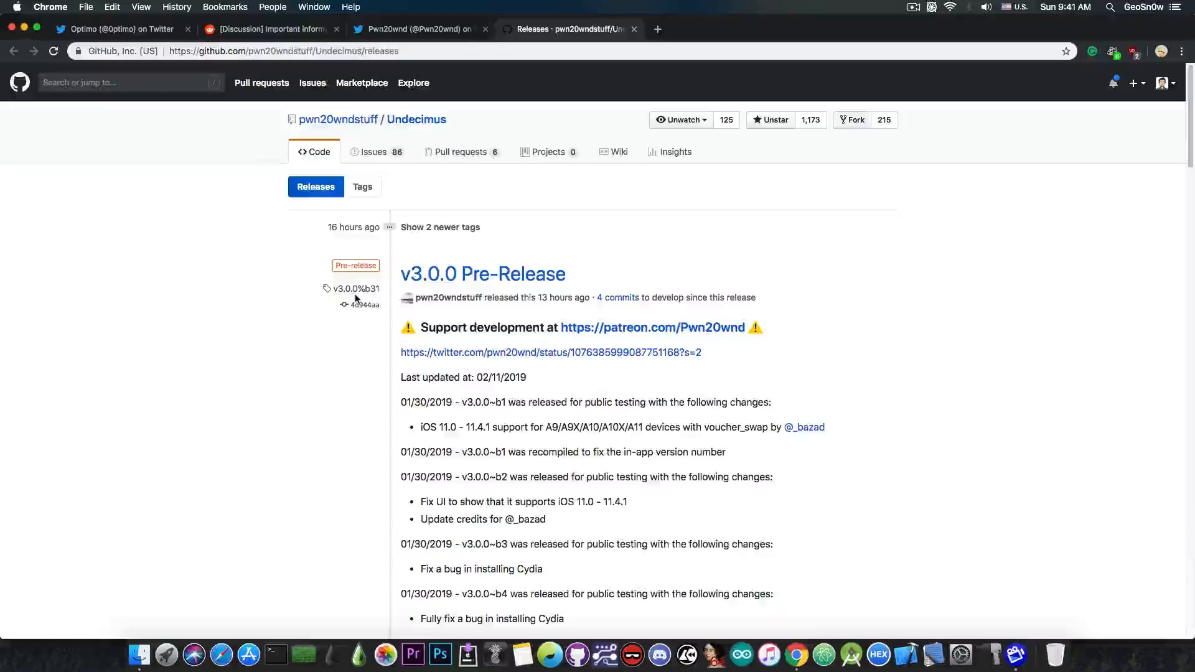
mouse_move(198, 374)
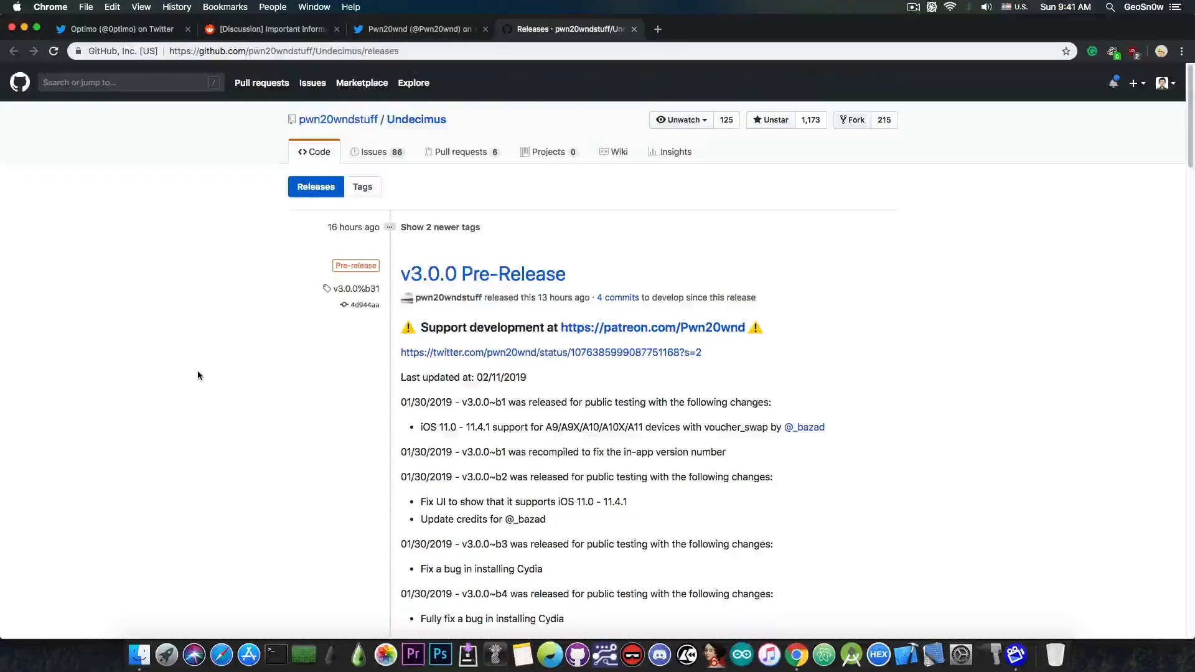
scroll(down, 3)
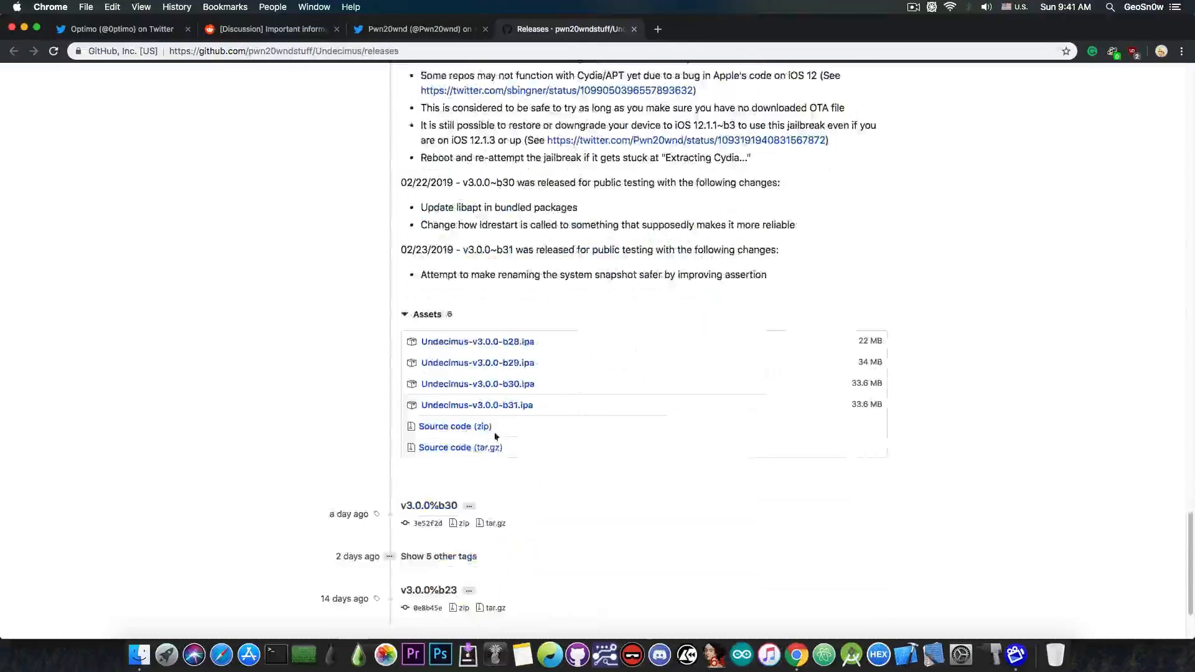
mouse_move(512, 347)
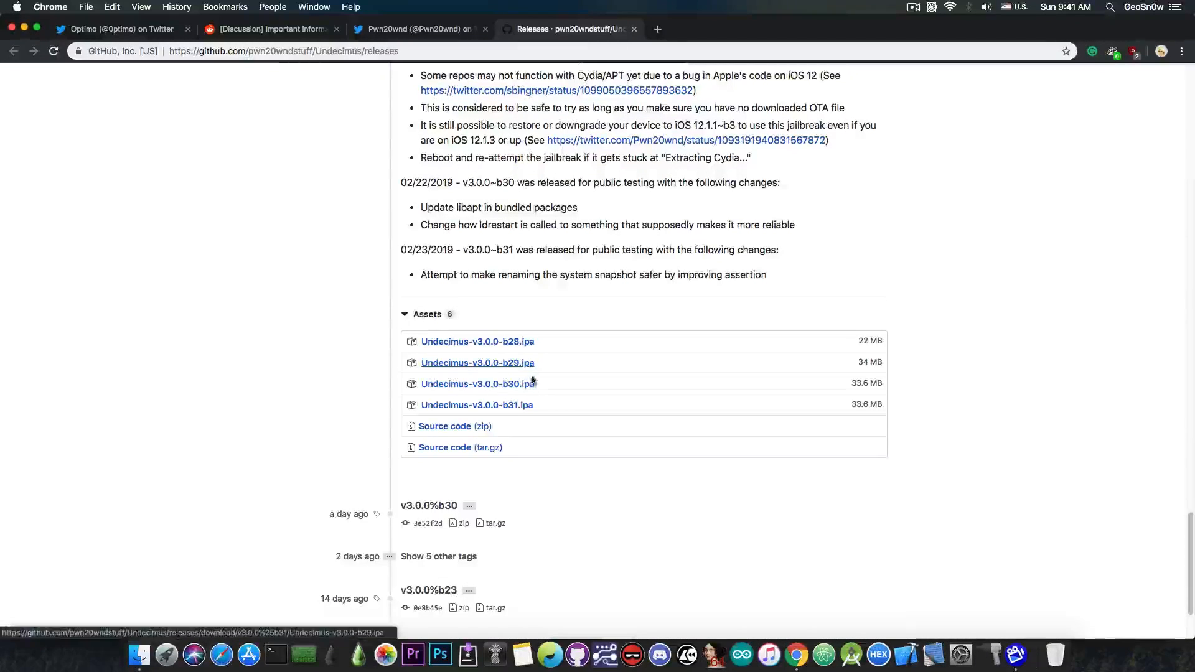
mouse_move(532, 409)
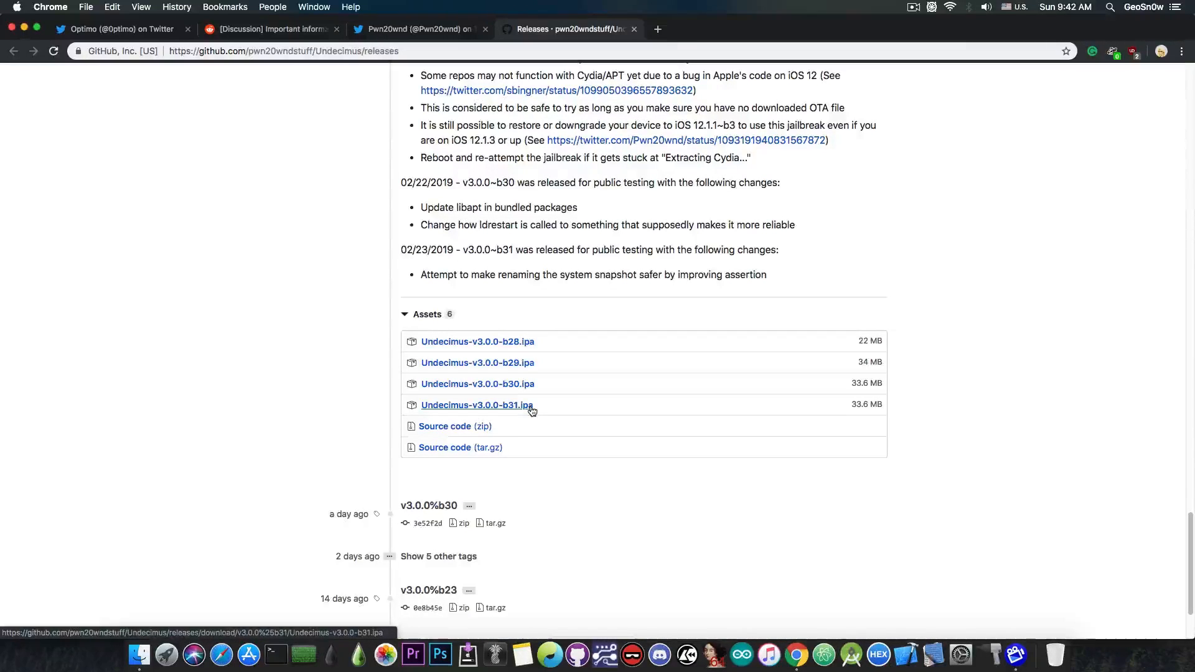
mouse_move(515, 424)
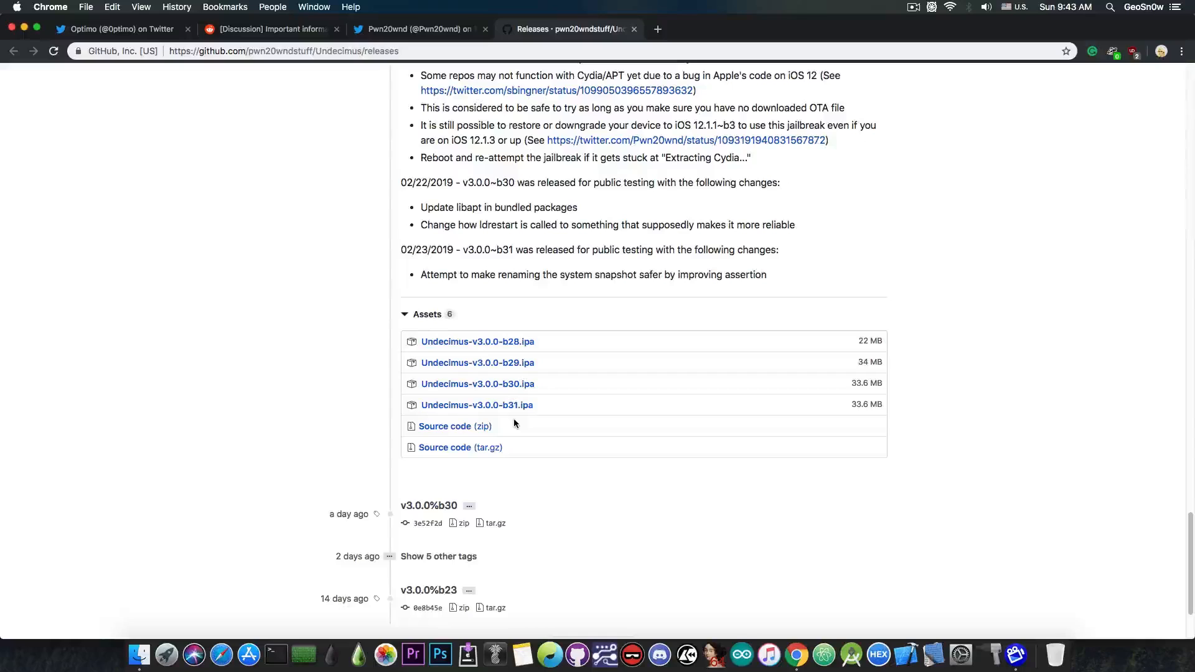
mouse_move(477, 405)
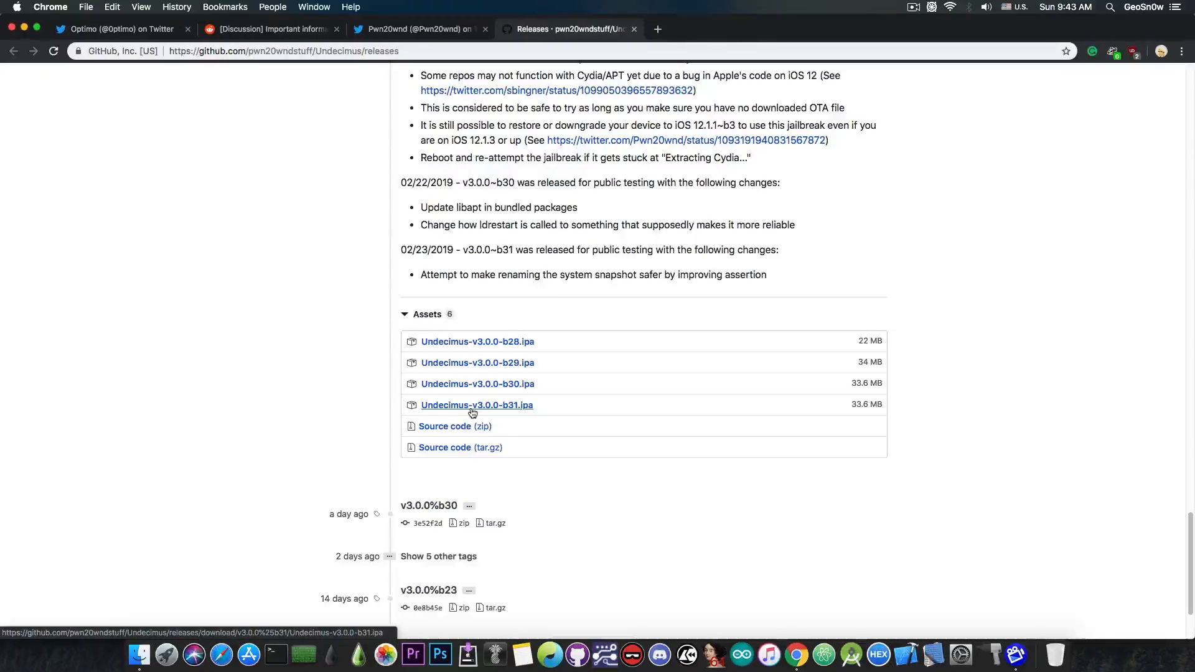
mouse_move(515, 413)
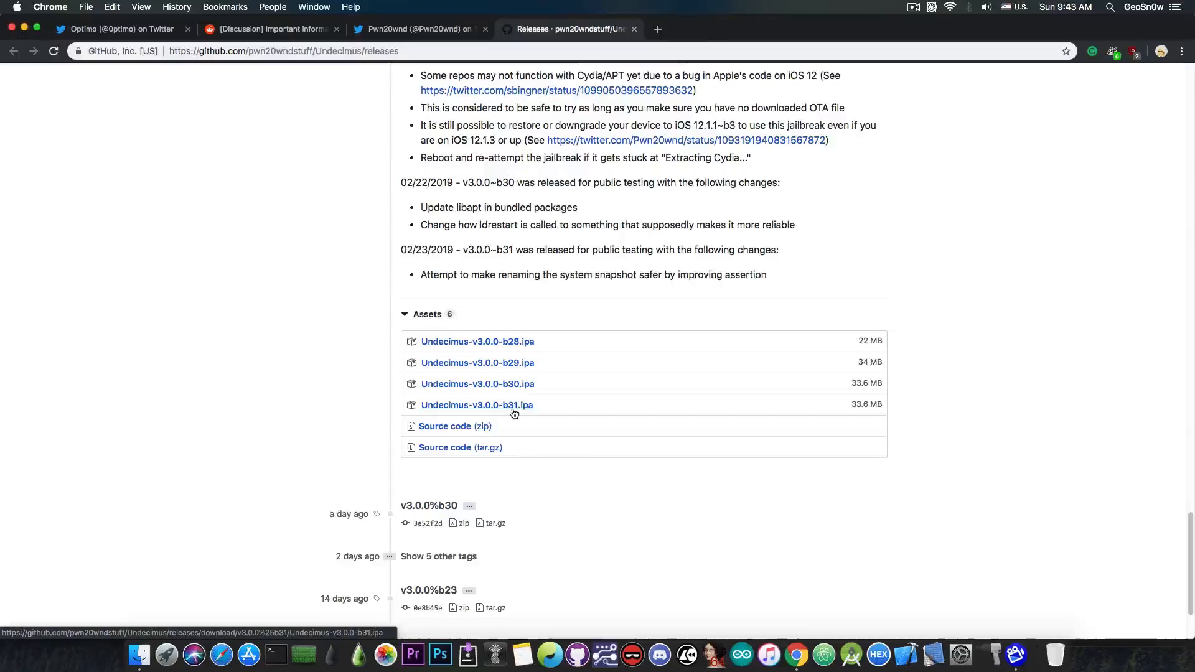
scroll(up, 3)
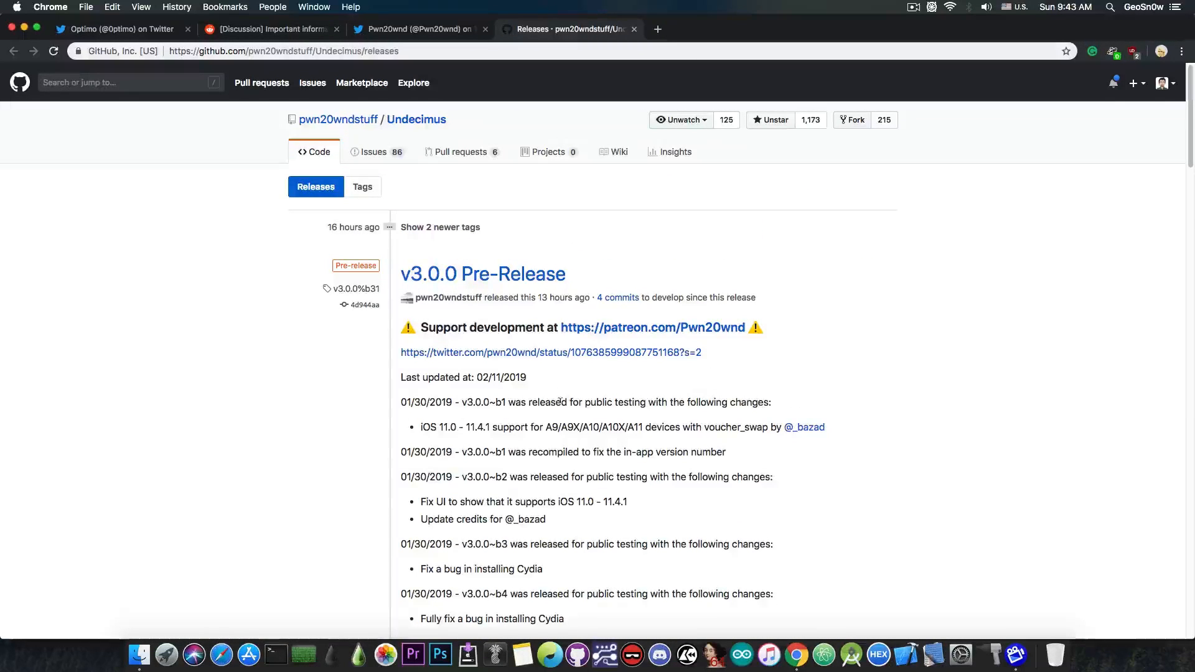
mouse_move(328, 82)
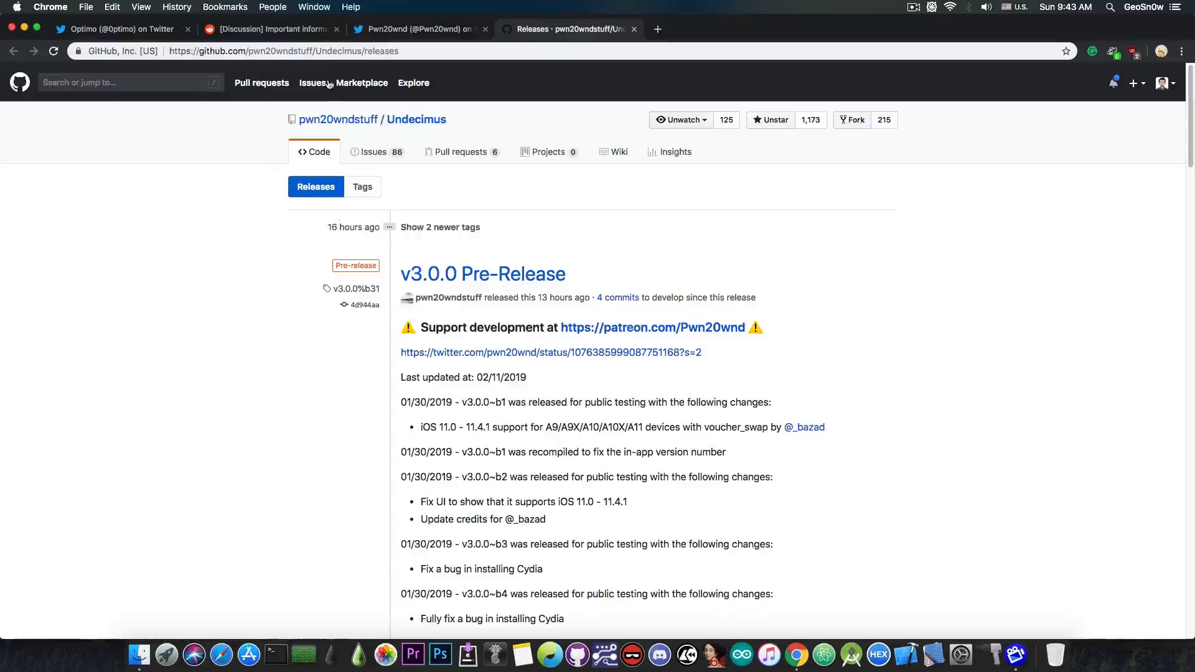
click(270, 28)
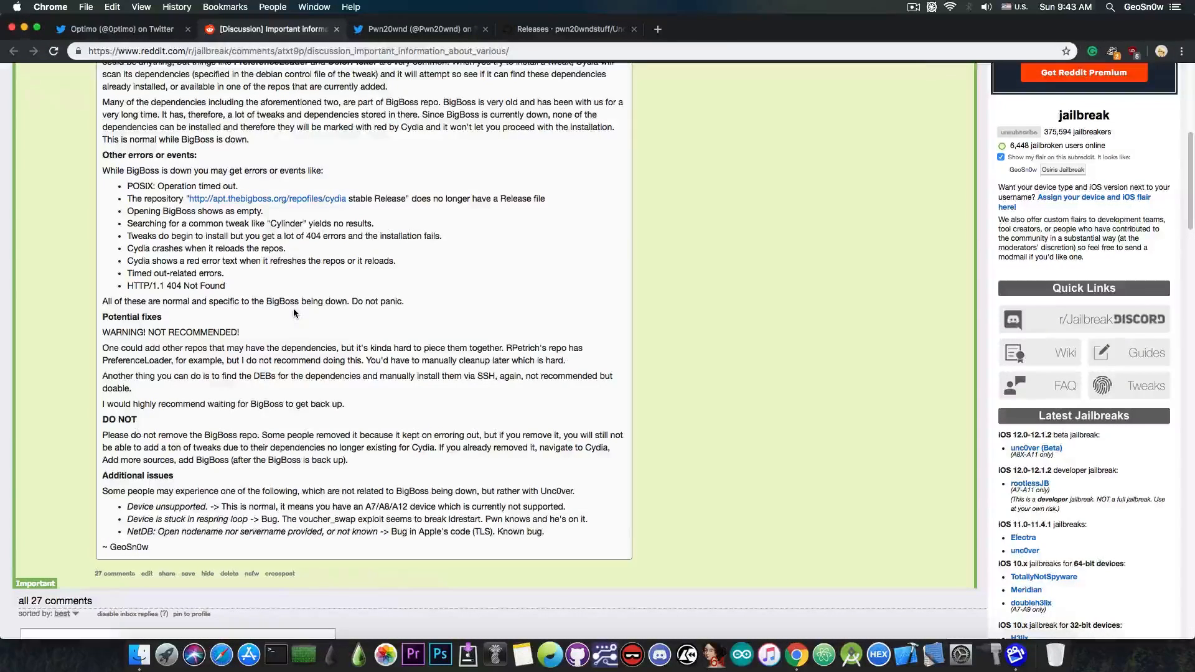
Return to Optimo's Twitter profile showing the BigBoss repo restored tweet.
scroll(up, 3)
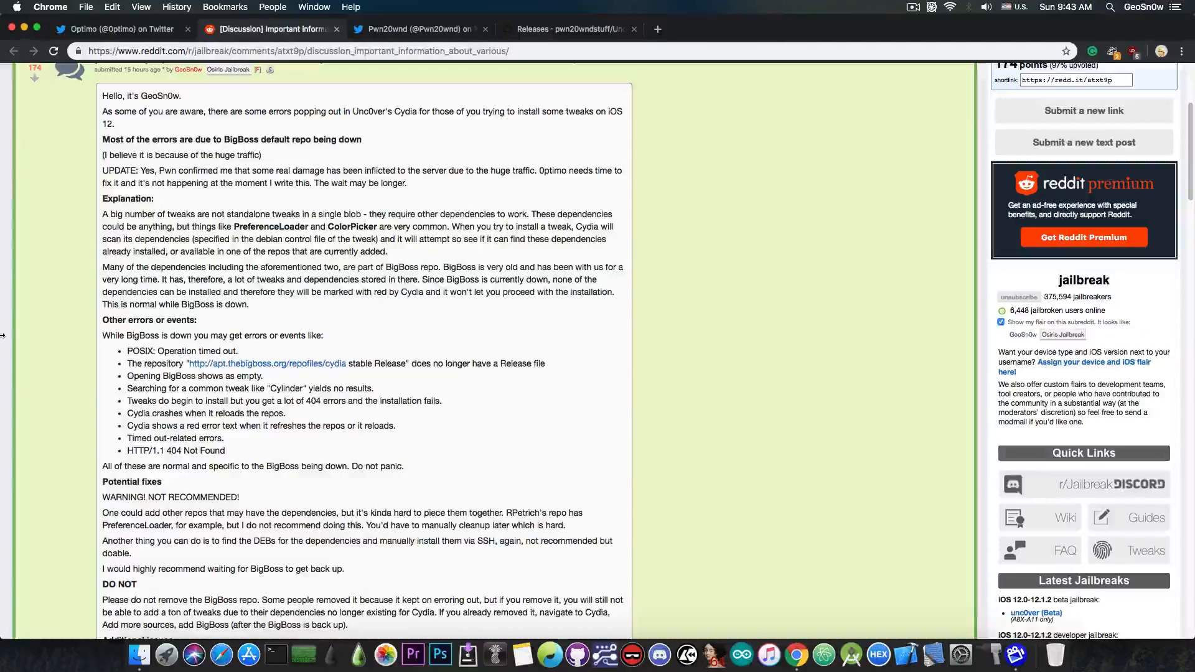
click(118, 29)
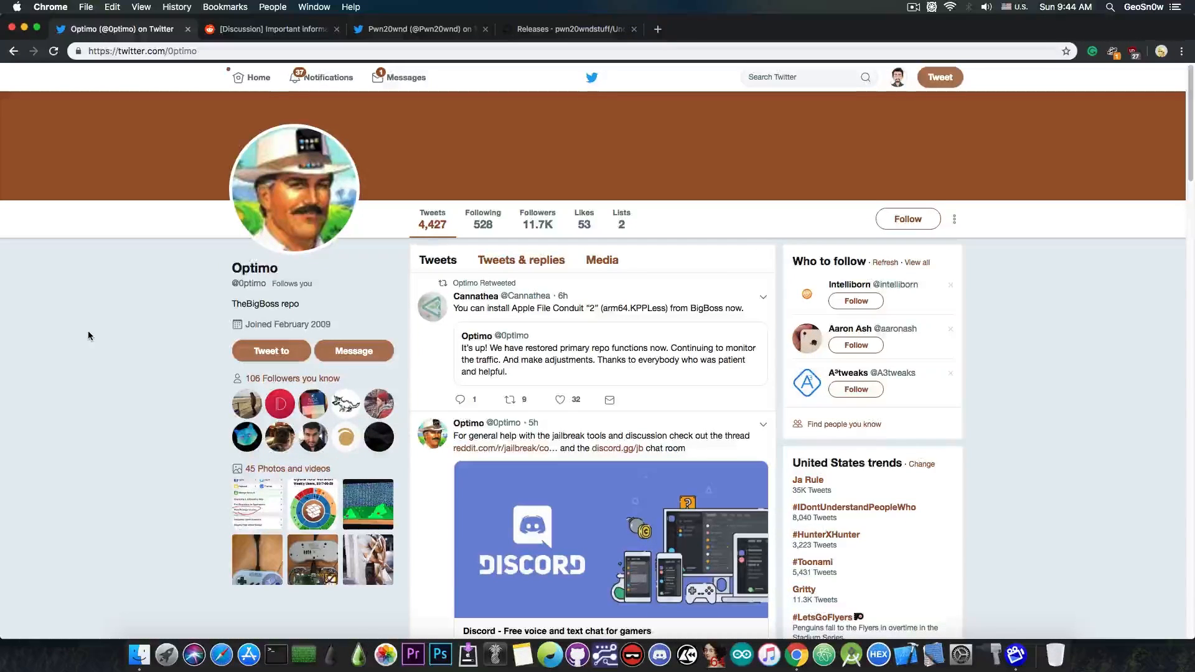
mouse_move(24, 29)
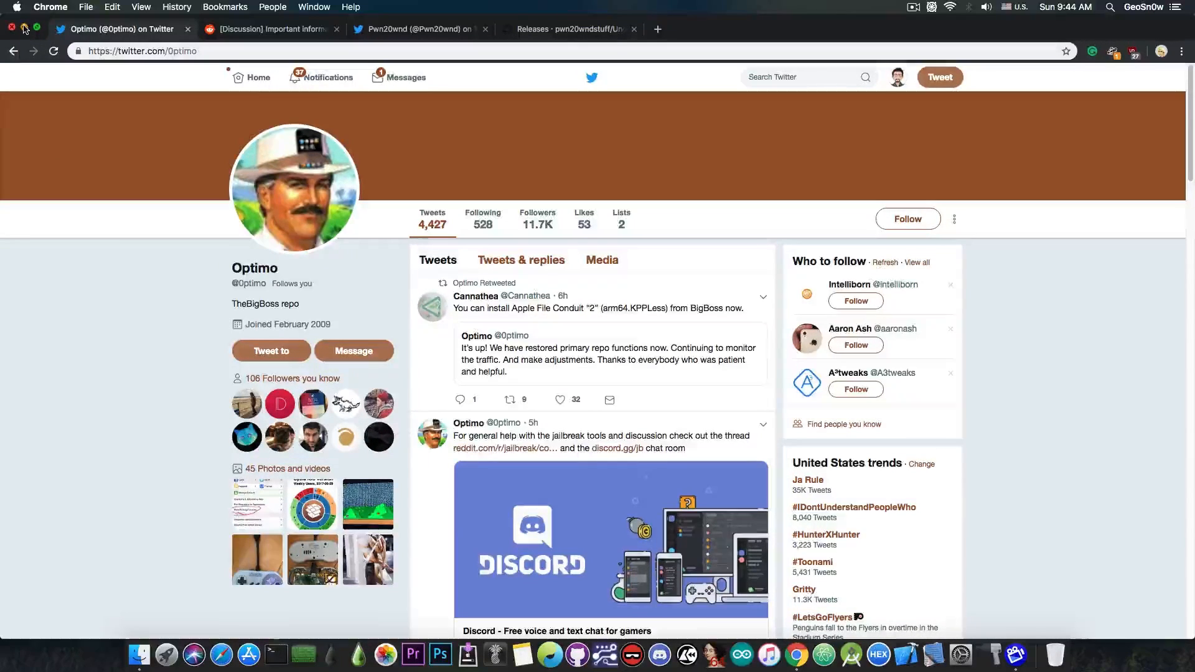
Close the Chrome window, leaving the macOS desktop visible.
click(11, 29)
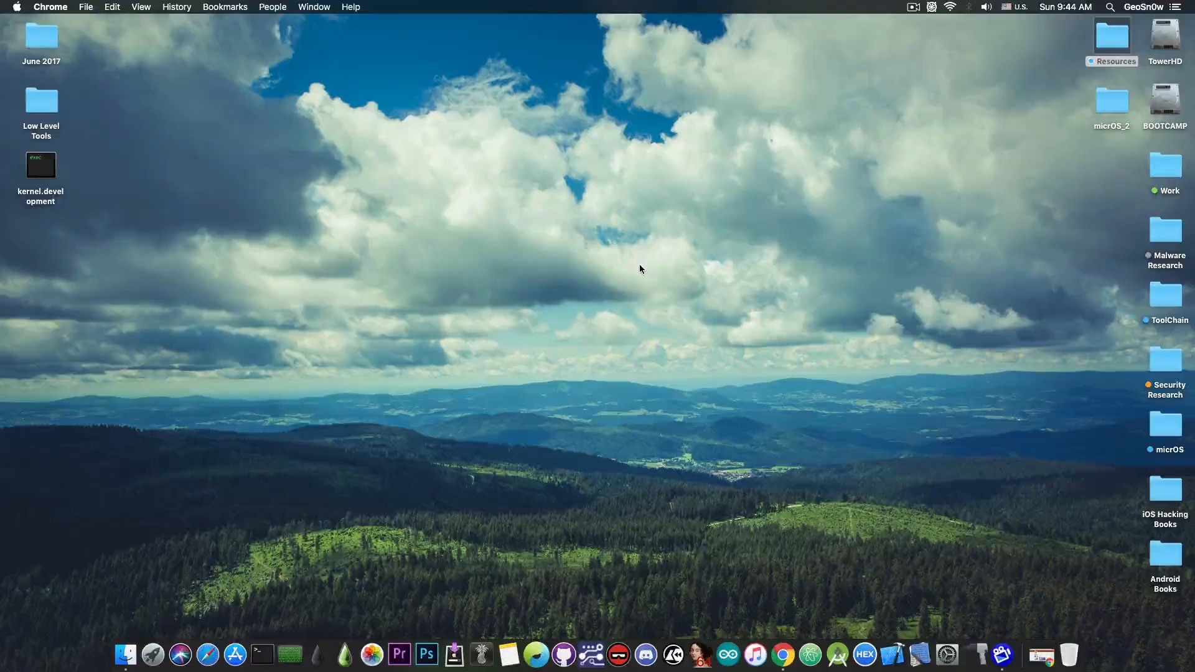